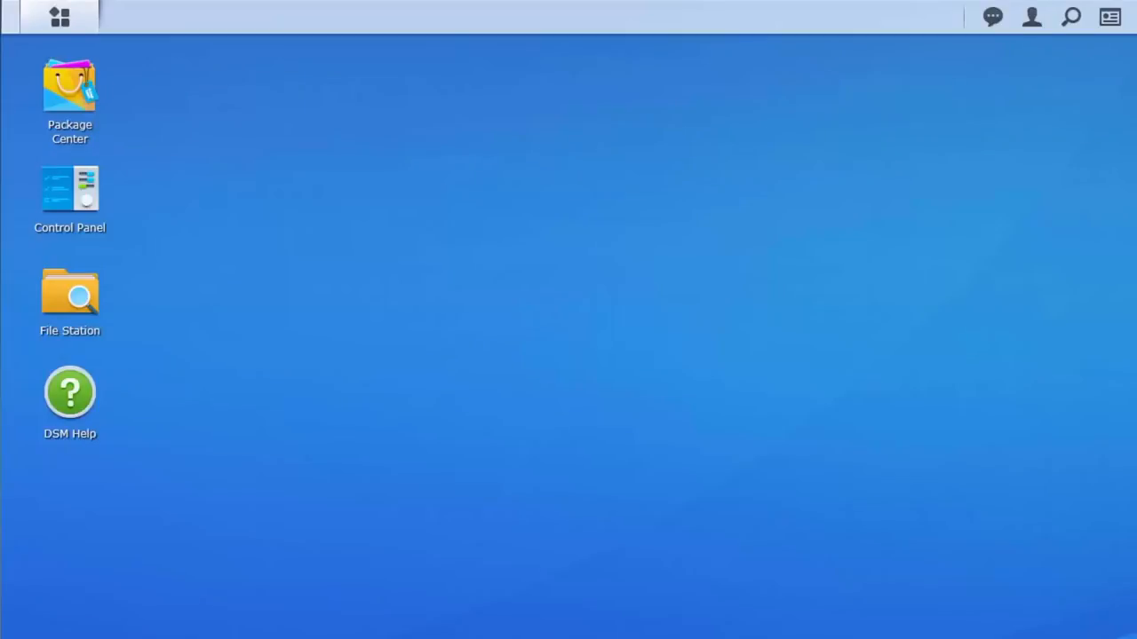
- Search Package Center for 'surveillance' and install the Surveillance Station package
double_click(69, 85)
type("s")
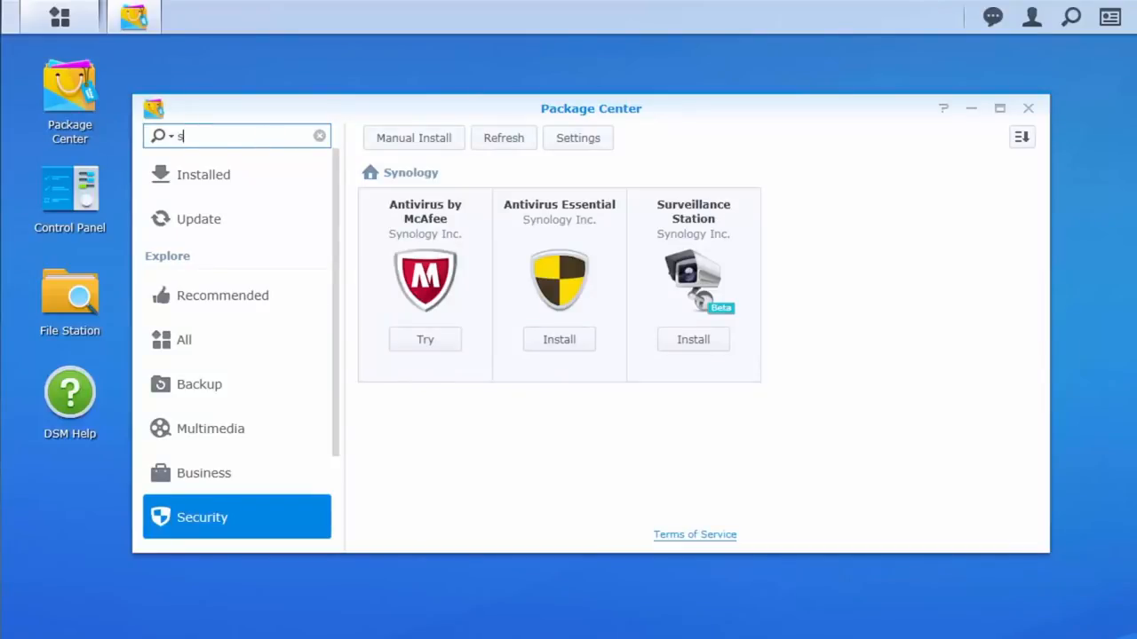
type("urveillance")
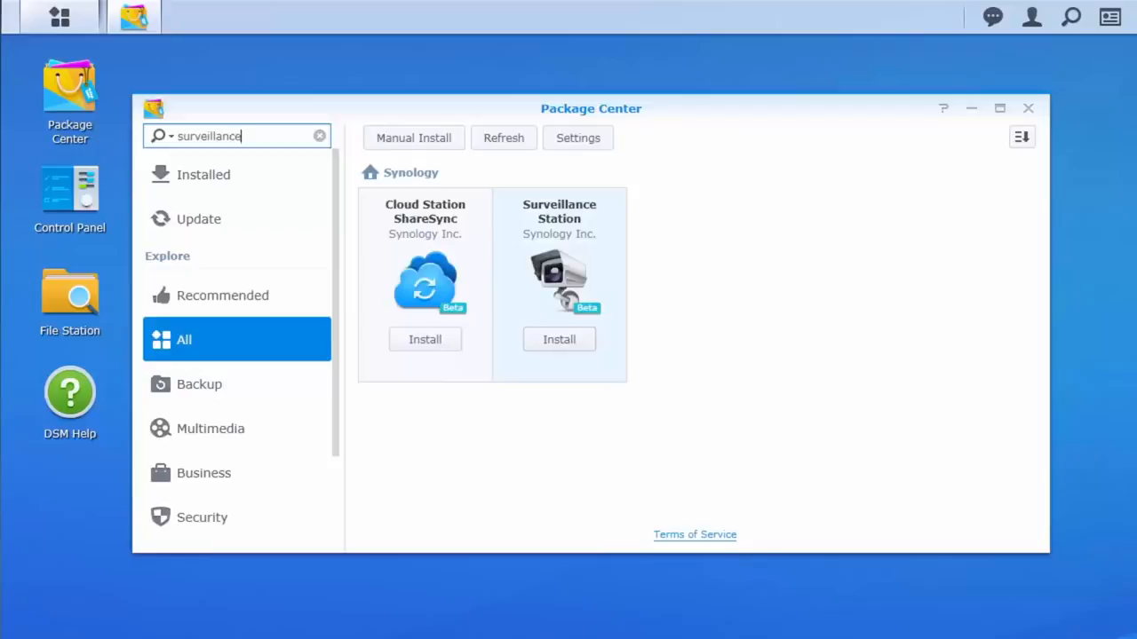
left_click(558, 340)
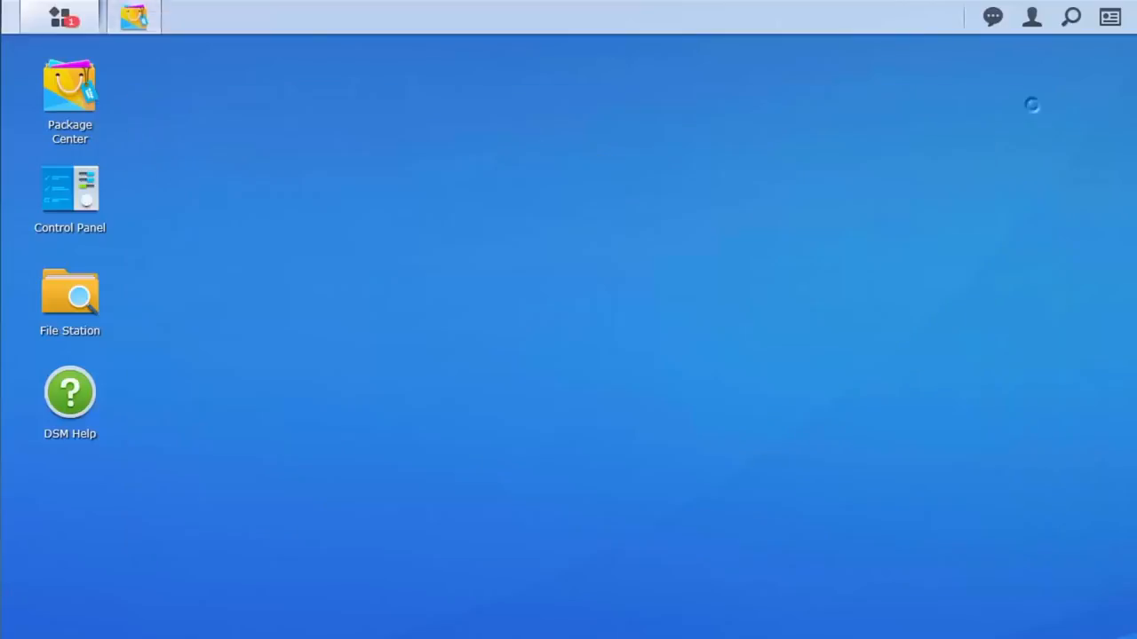
- Bring up the IP Camera window, currently listing no cameras
left_click(60, 16)
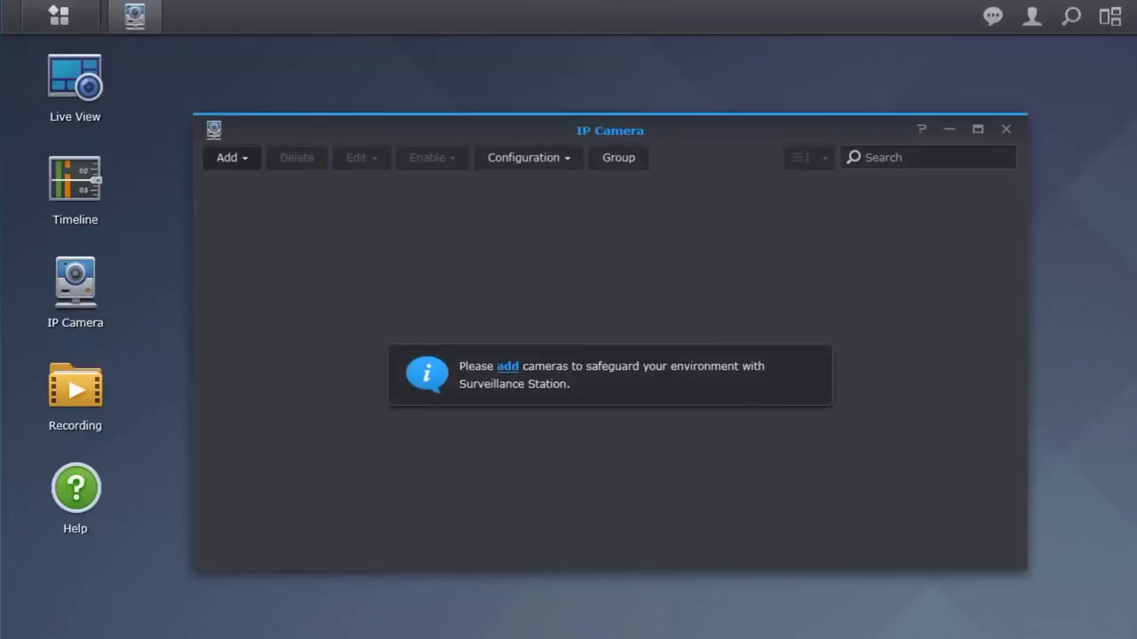
- Start the Add Camera wizard in Complete Setup mode and reach the camera information form
left_click(231, 156)
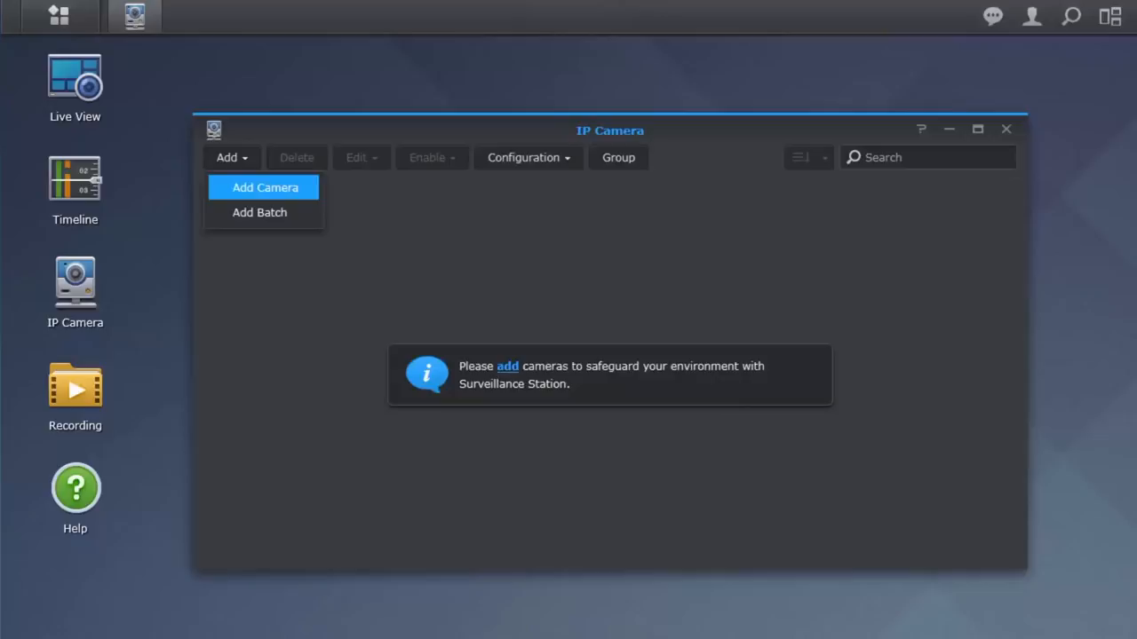
left_click(264, 189)
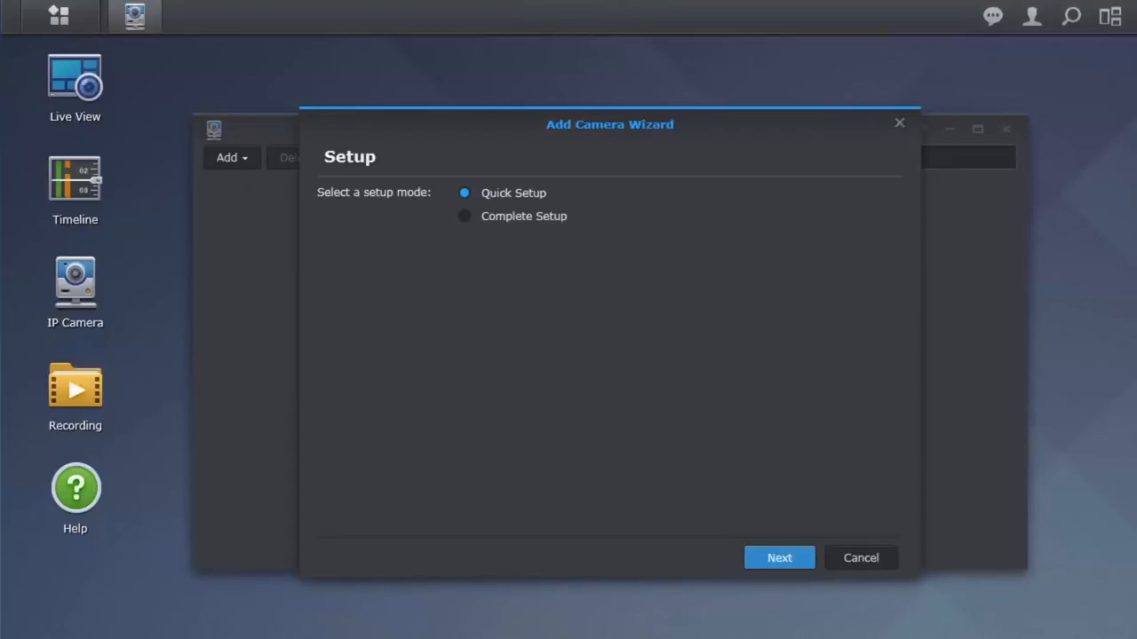
left_click(463, 217)
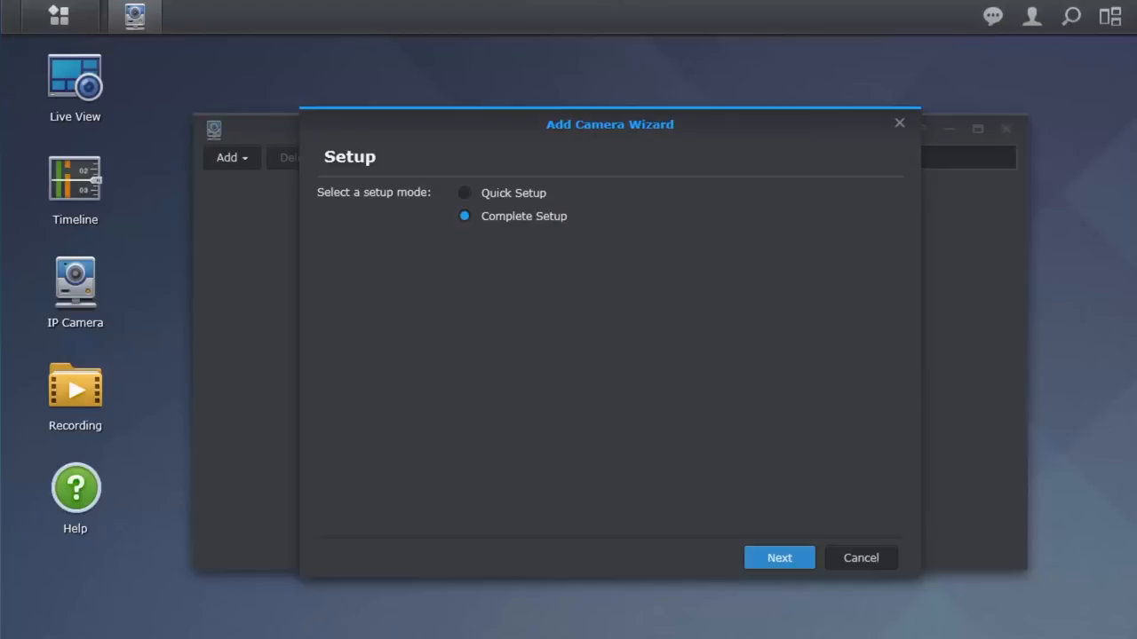
left_click(778, 557)
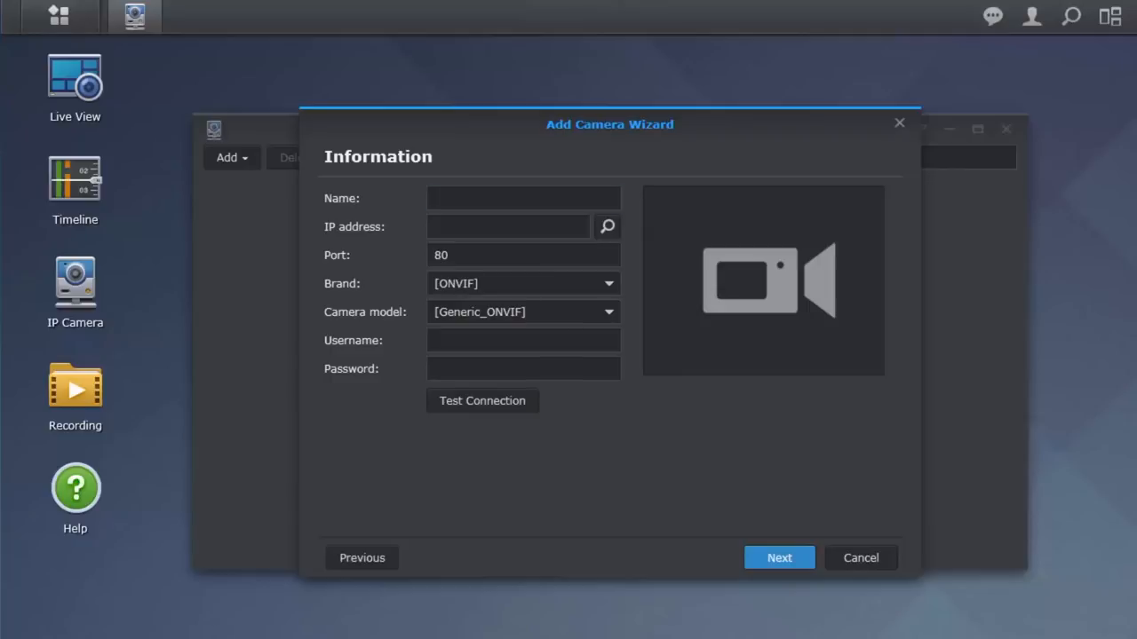
- Name the camera 'office' and search the network for available cameras
type("office")
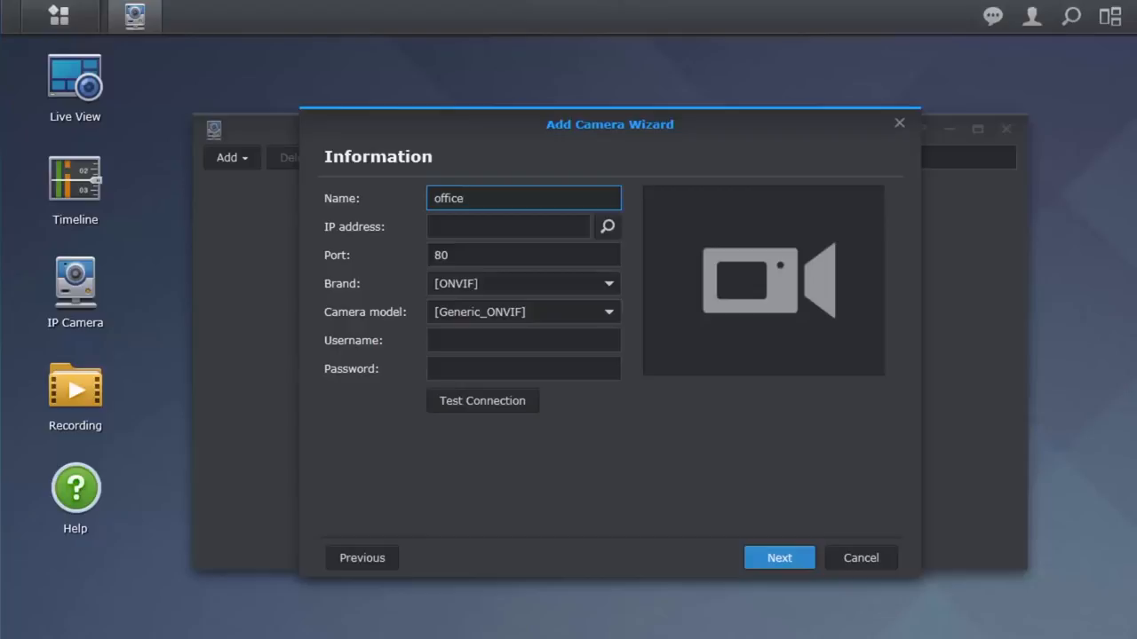
left_click(608, 228)
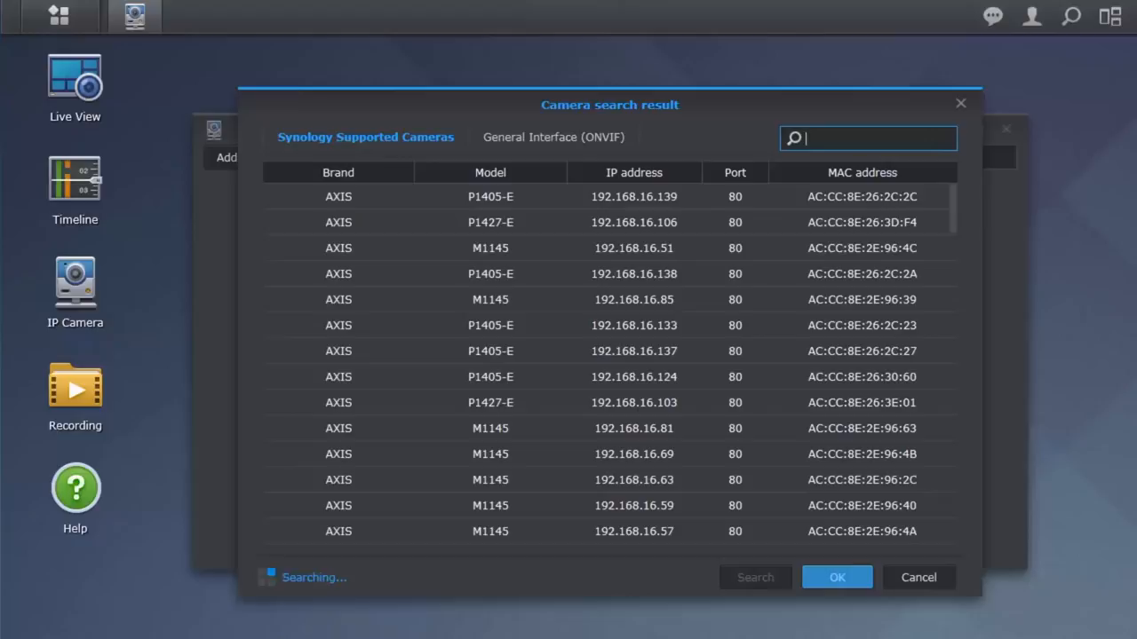
- Filter the results by 'M1011' and pick the Axis M1011 at 192.168.25.132
type("M101")
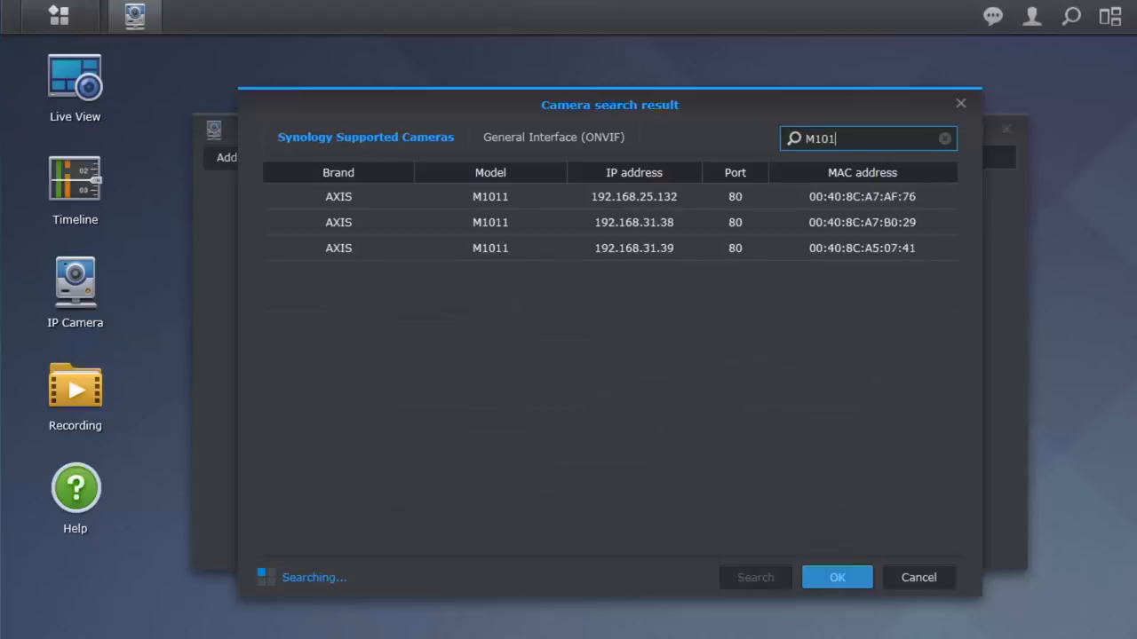
type("1")
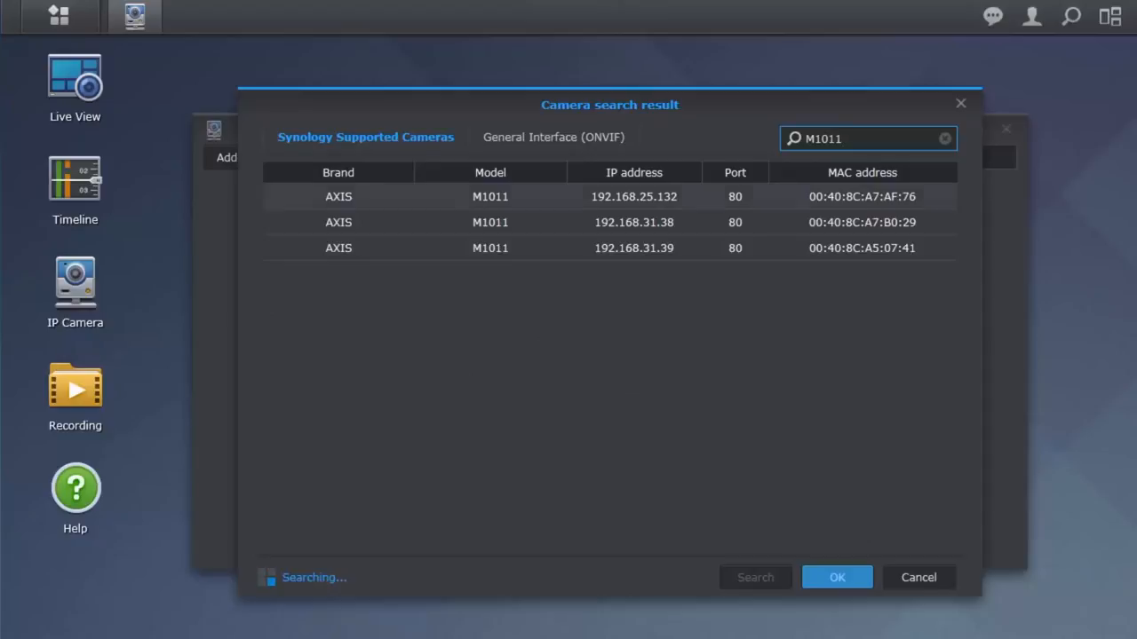
left_click(835, 578)
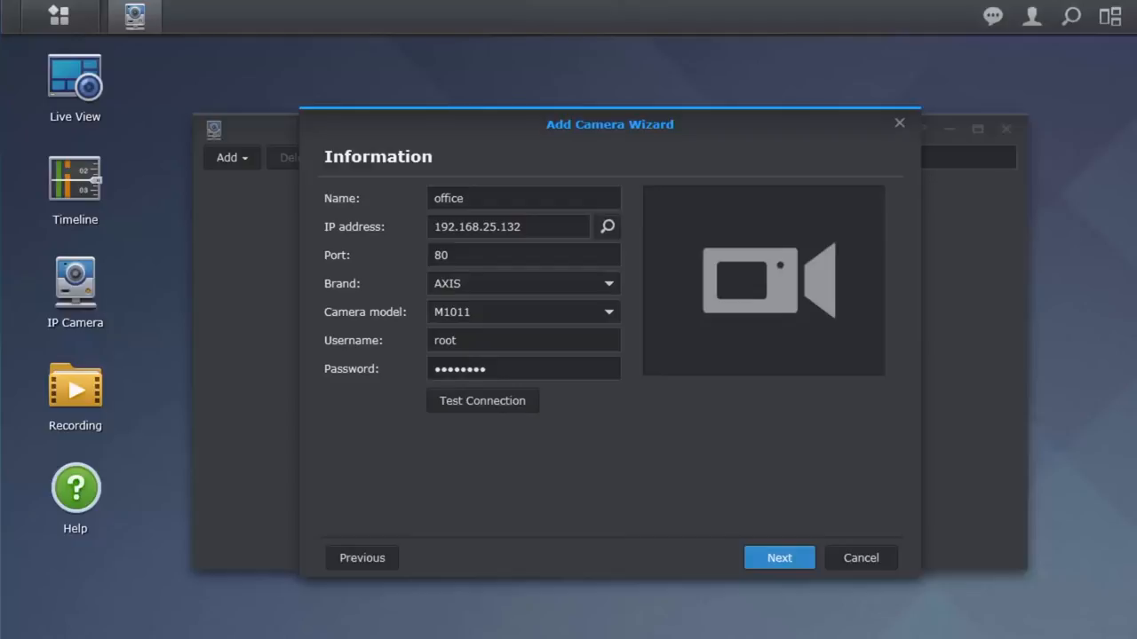
- Test the camera connection successfully and continue to the Video settings
left_click(483, 401)
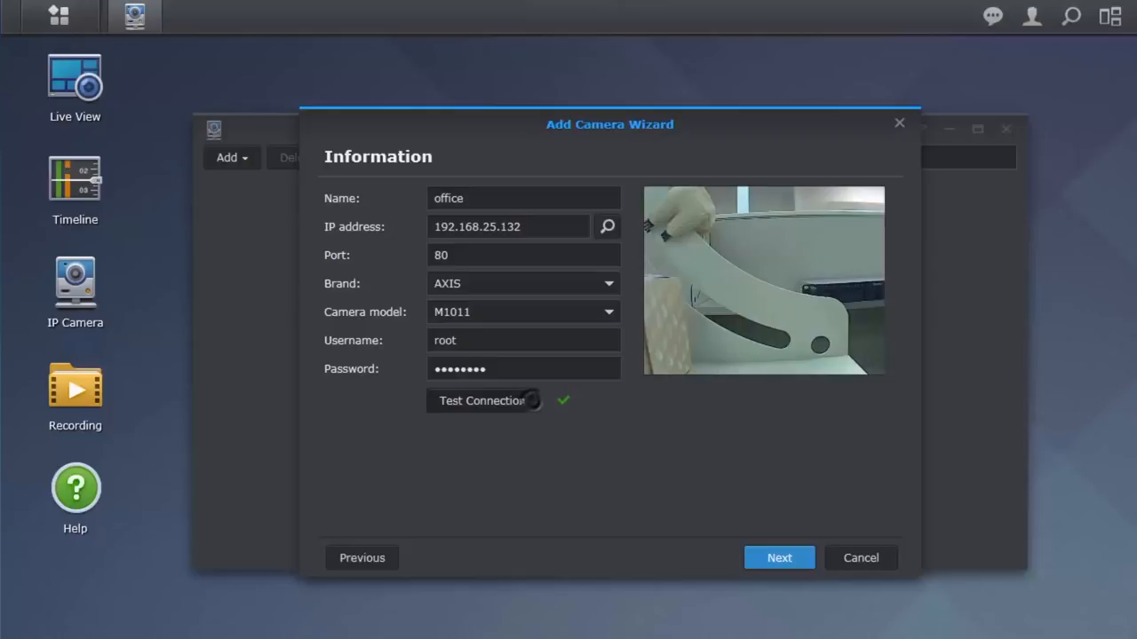
left_click(483, 401)
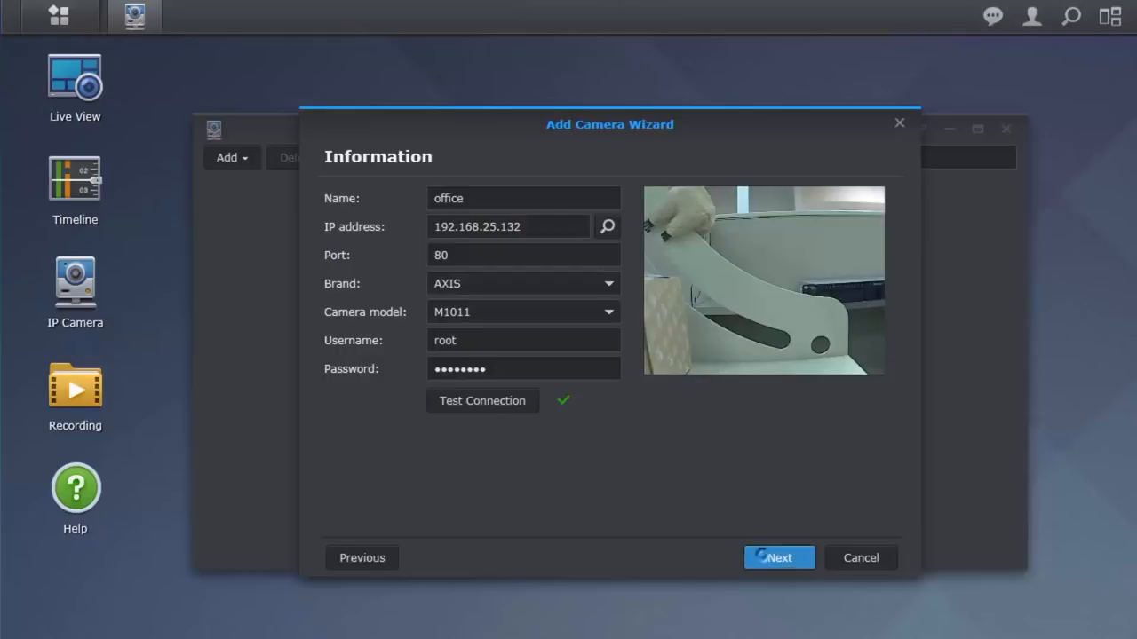
left_click(778, 557)
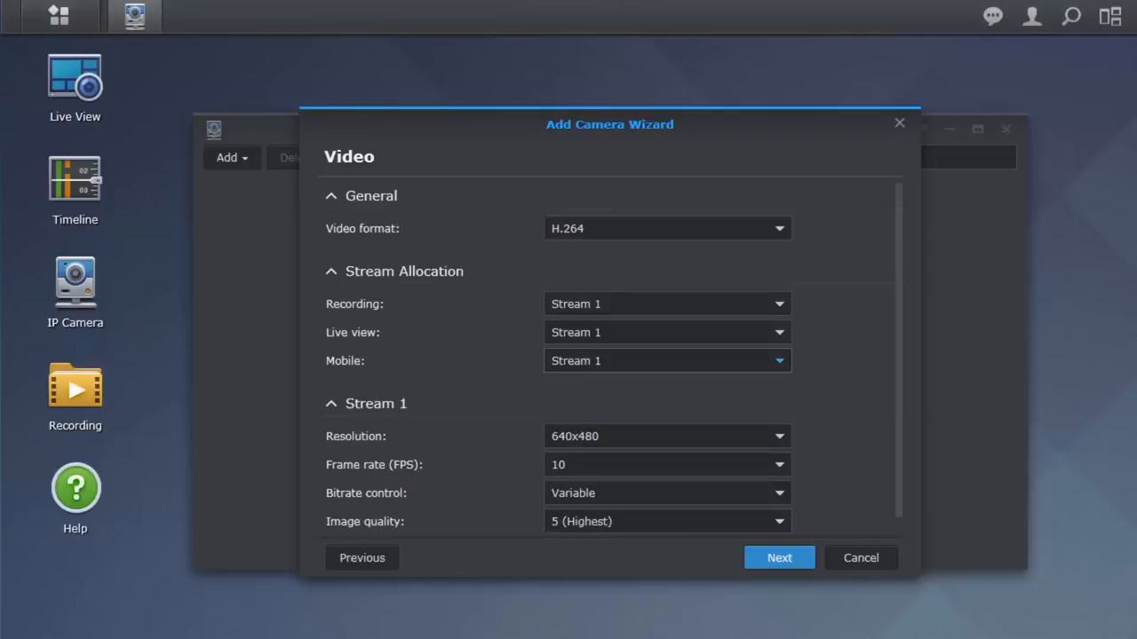
- Use Stream 2 for mobile viewing at 176x144 resolution and continue to Recording
left_click(666, 361)
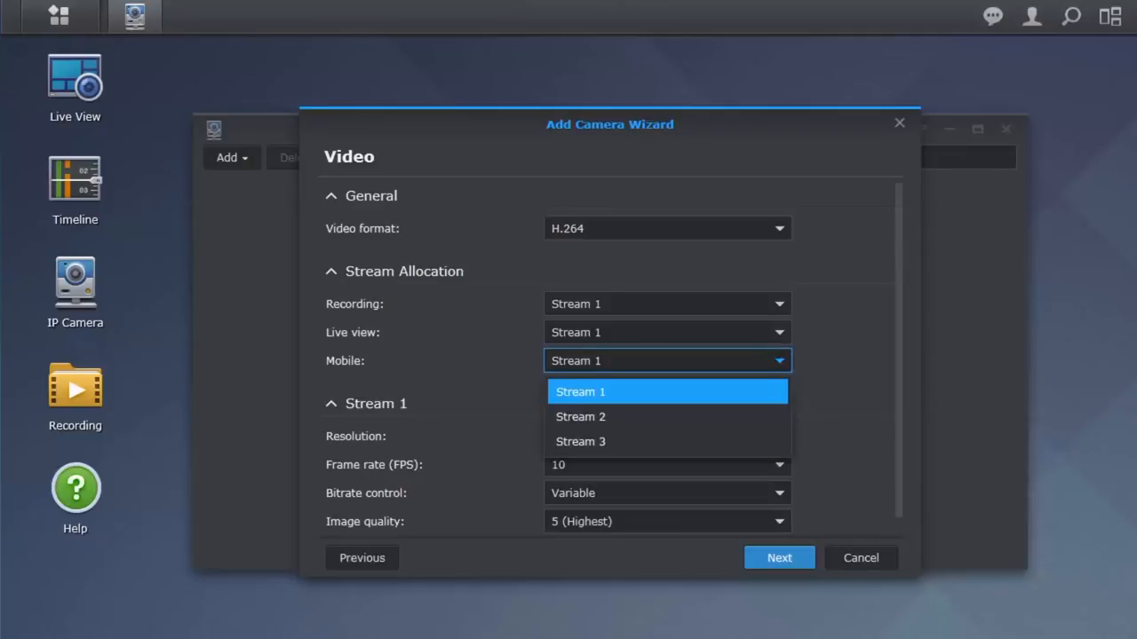
mouse_move(579, 415)
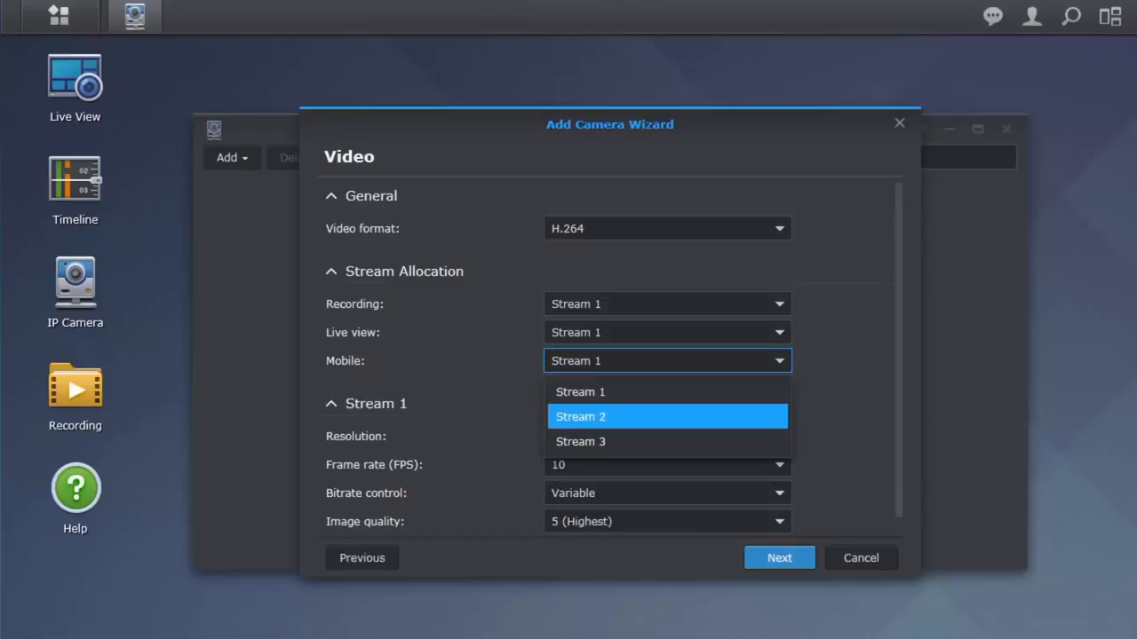
left_click(581, 415)
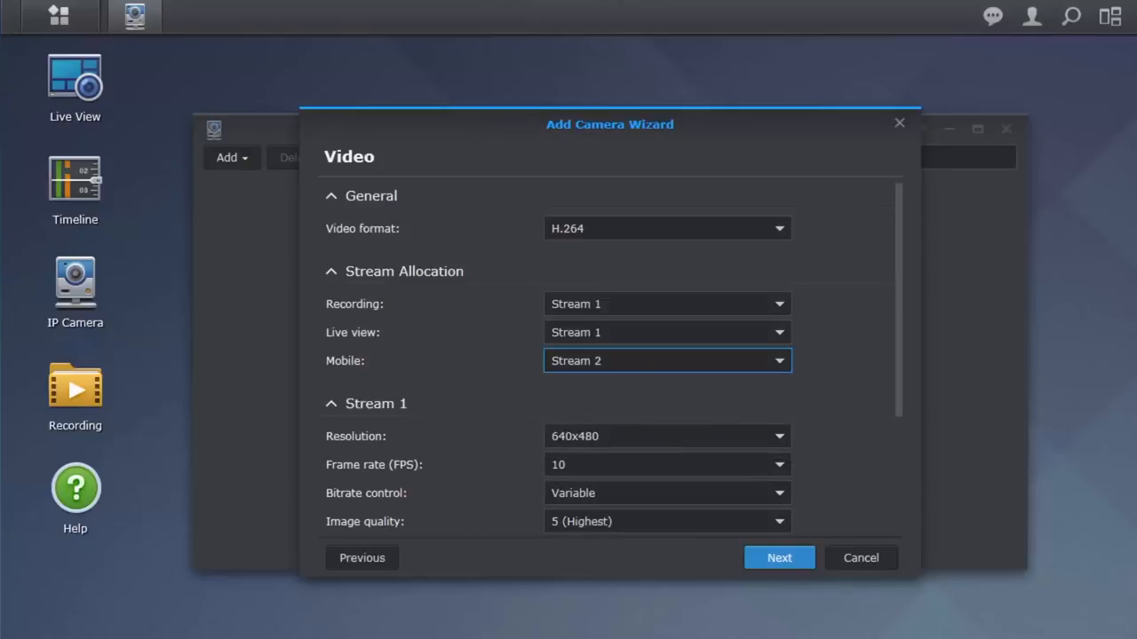
scroll("down", 3)
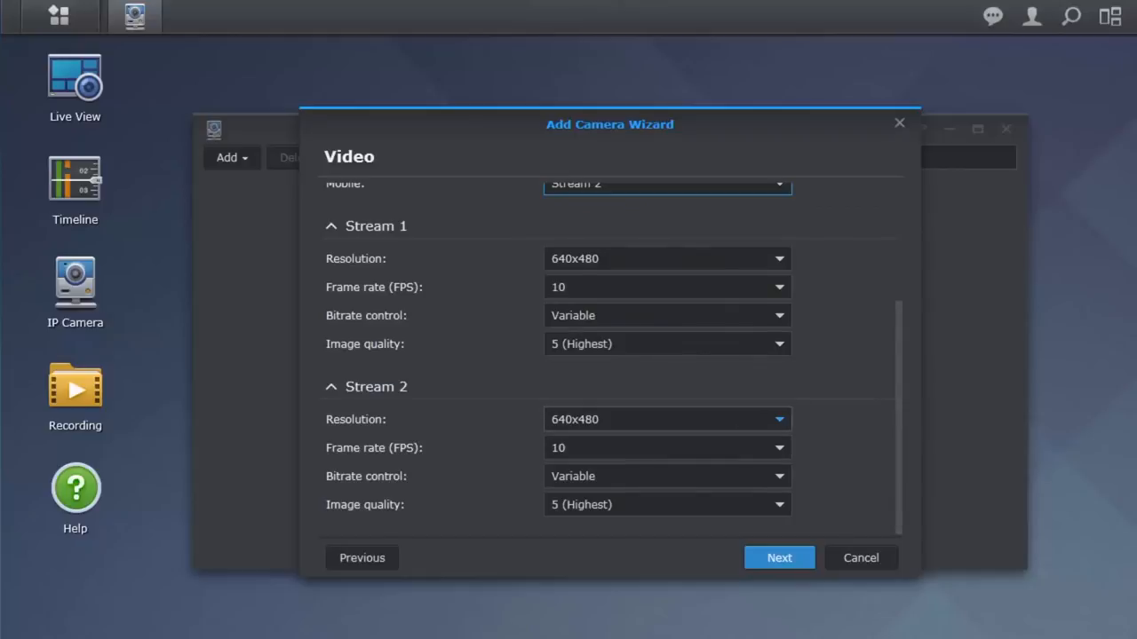
left_click(666, 419)
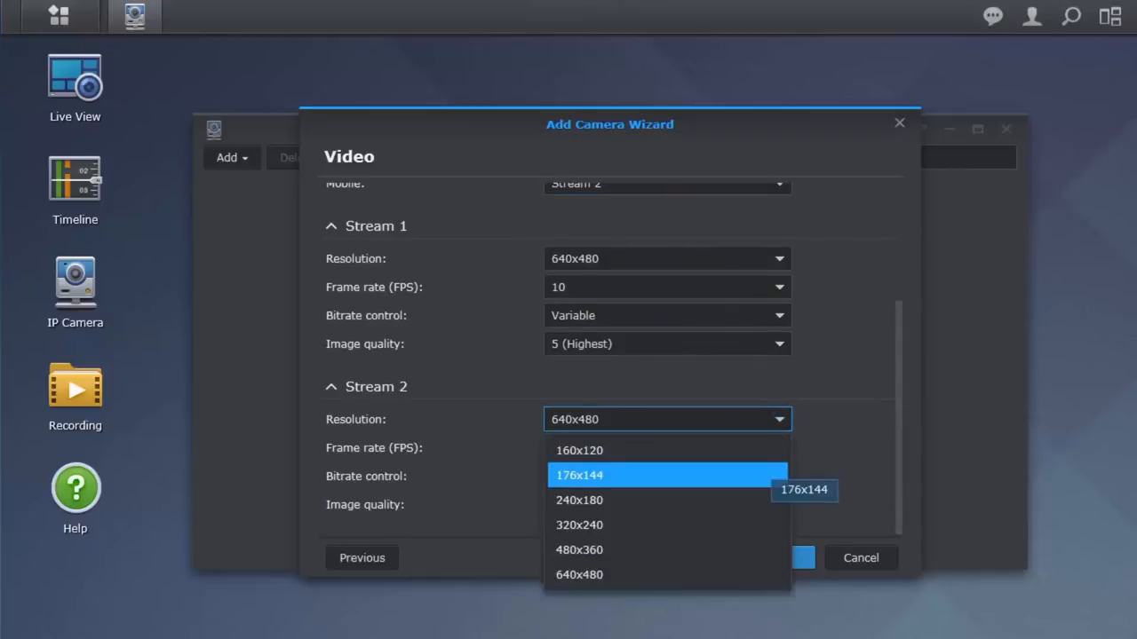
left_click(579, 476)
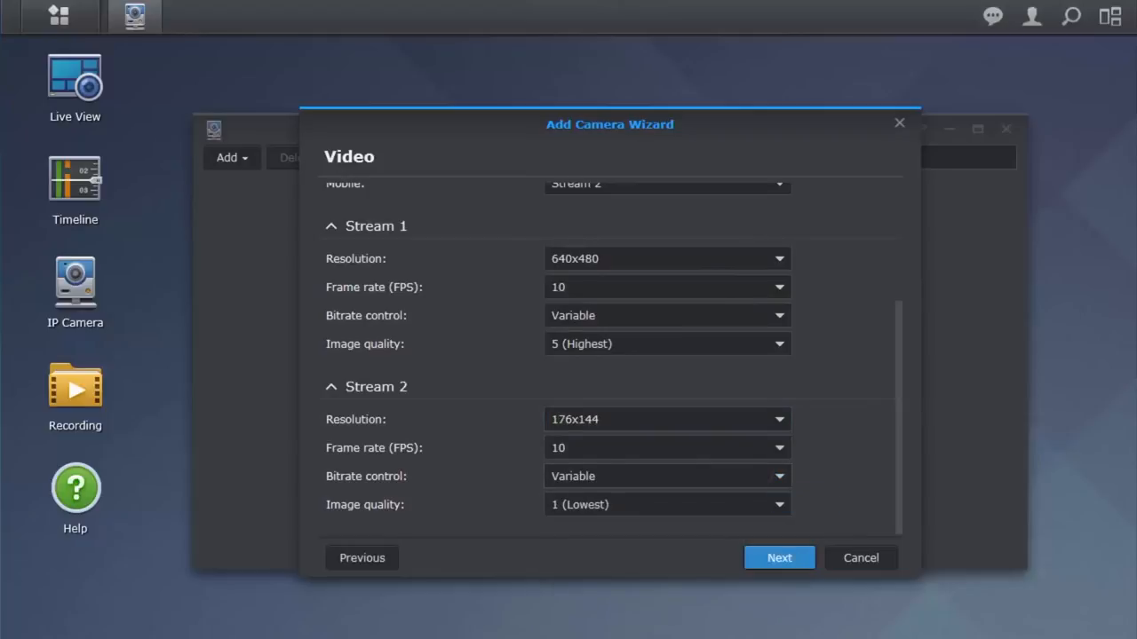
left_click(778, 558)
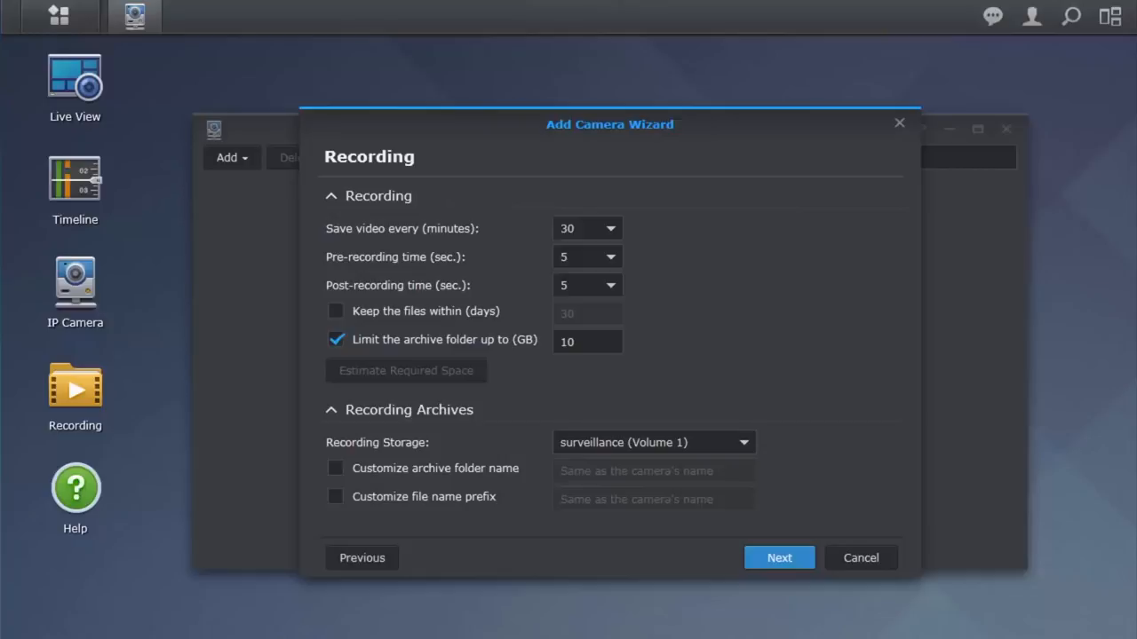
- Keep 30-minute recording files with a 10 GB archive cap and continue to Schedule
left_click(778, 557)
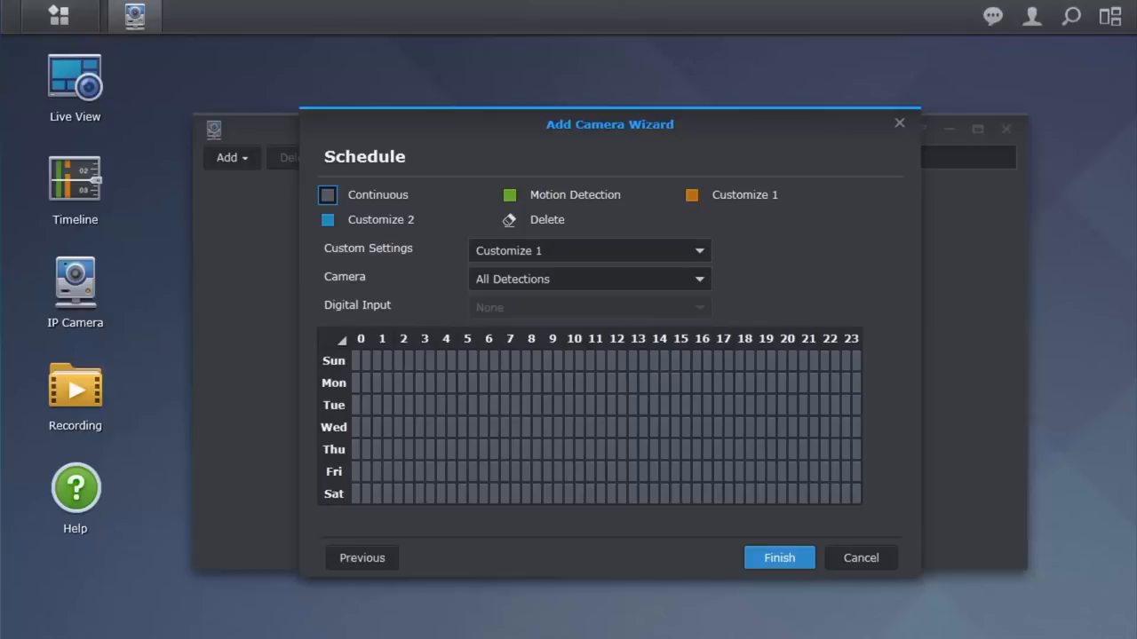
- Schedule motion-detection recording across the weekend rows and finish adding the camera
left_click(508, 194)
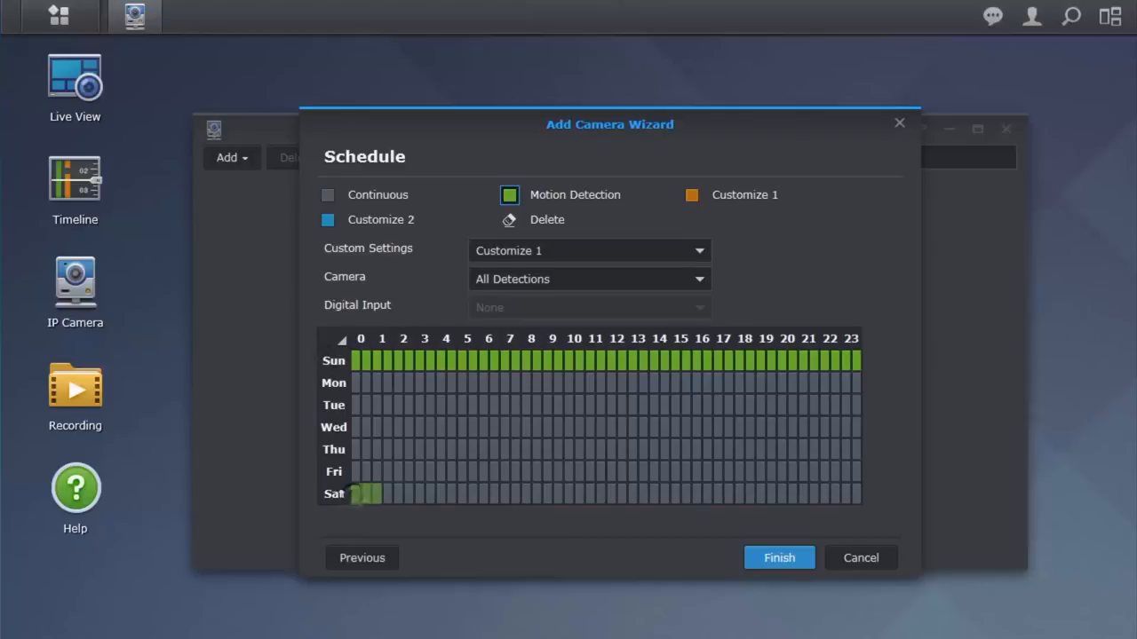
left_click_drag(355, 493, 856, 494)
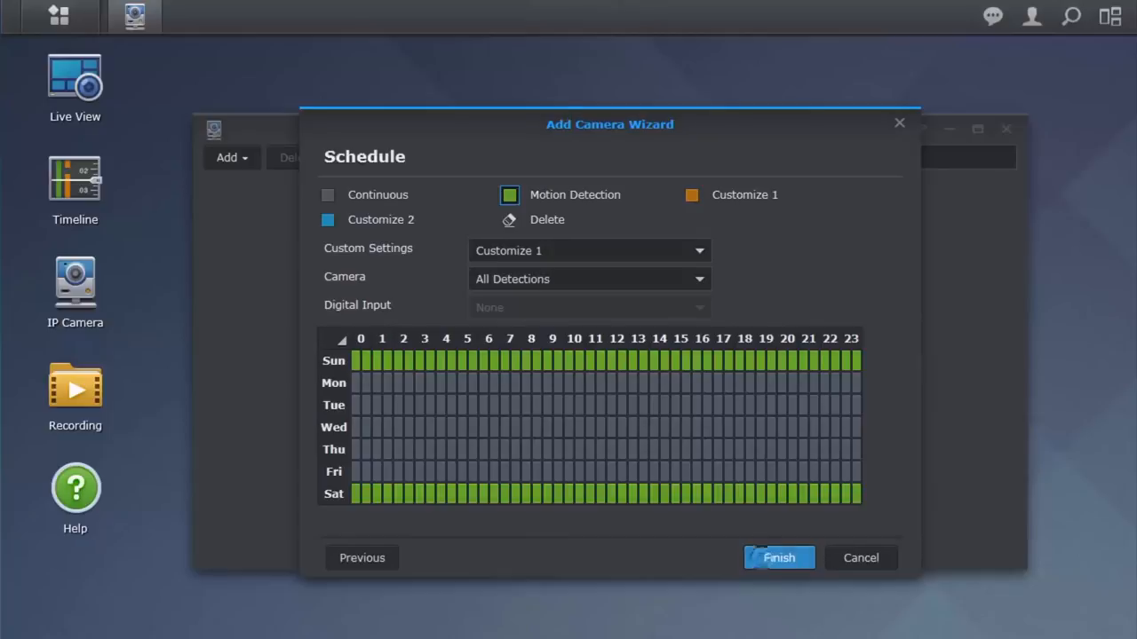
left_click(778, 557)
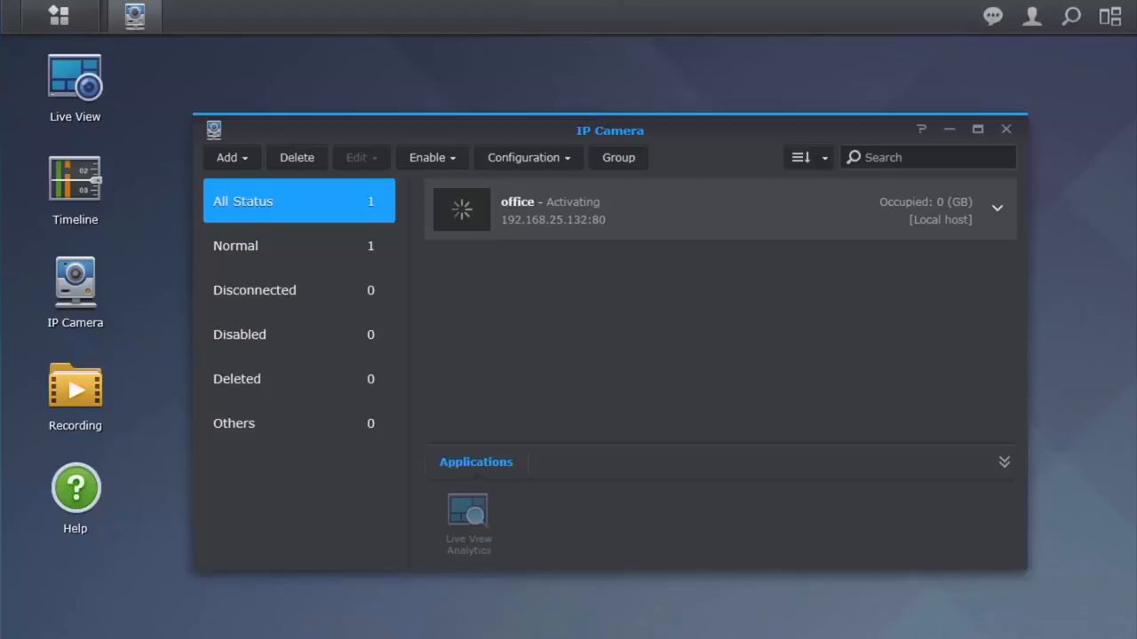
- Close the IP Camera window and bring up Surveillance Station's Main Menu of apps
left_click(1005, 128)
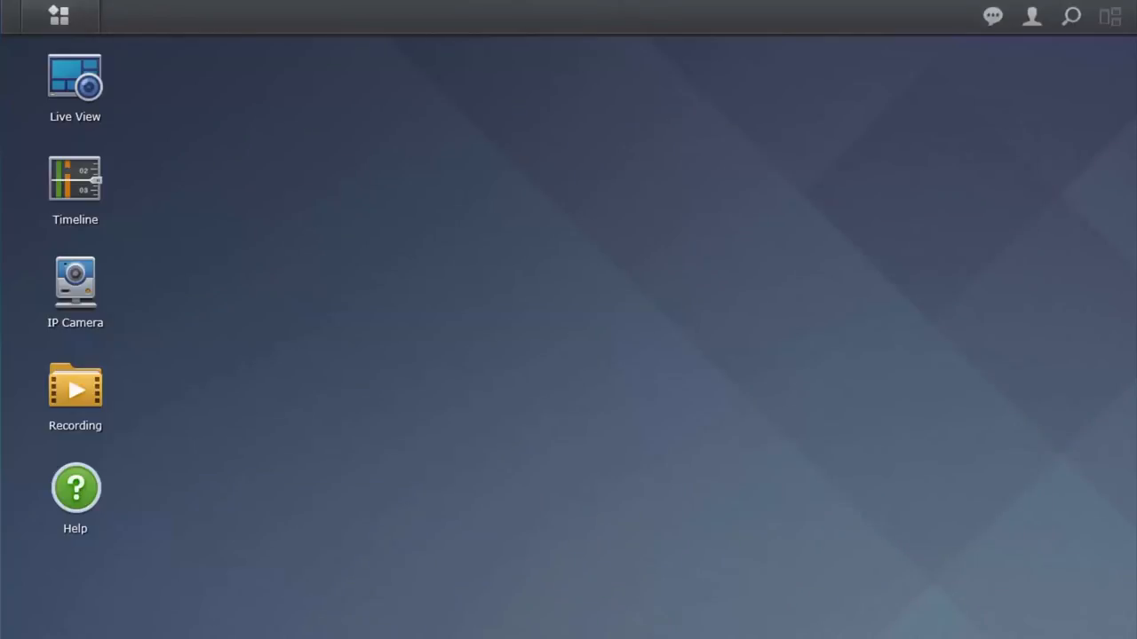
left_click(58, 16)
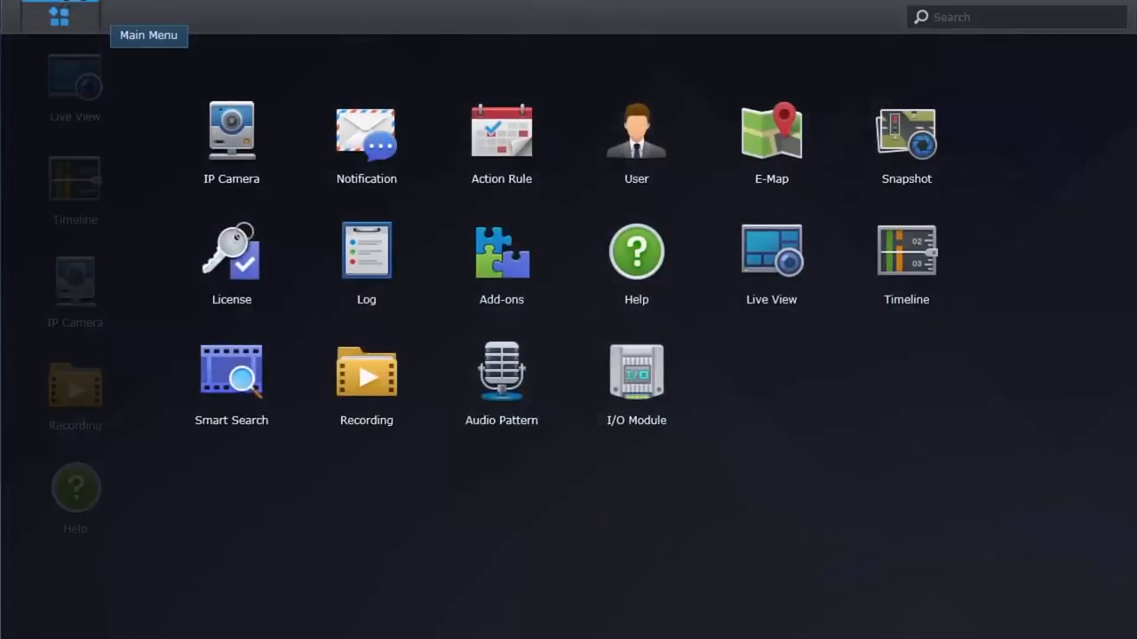